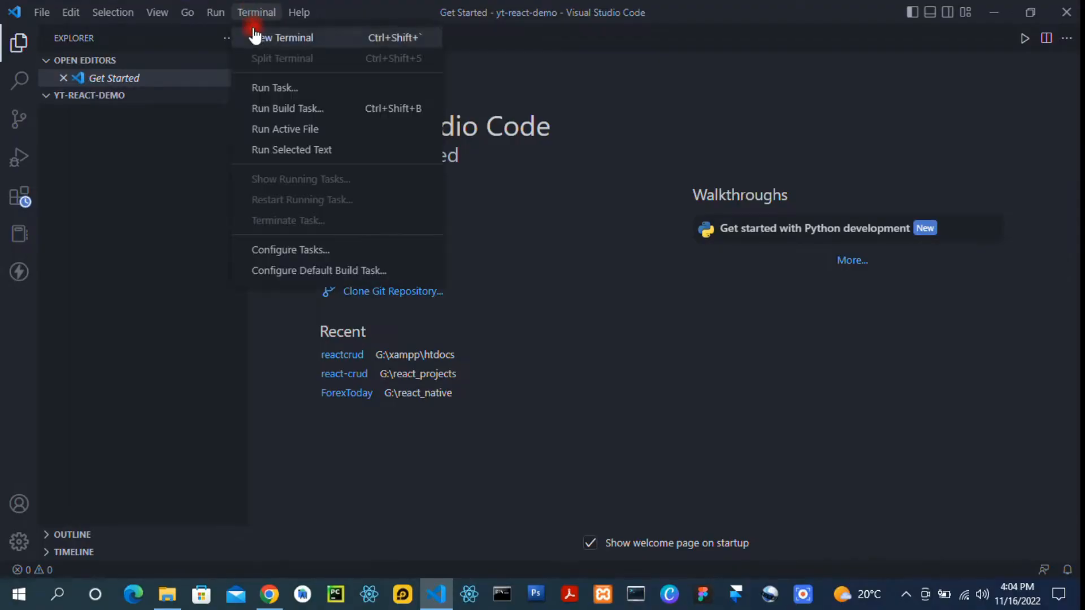
Step: Open a new terminal and enter npx create-react-app ./ for the project folder
click(280, 37)
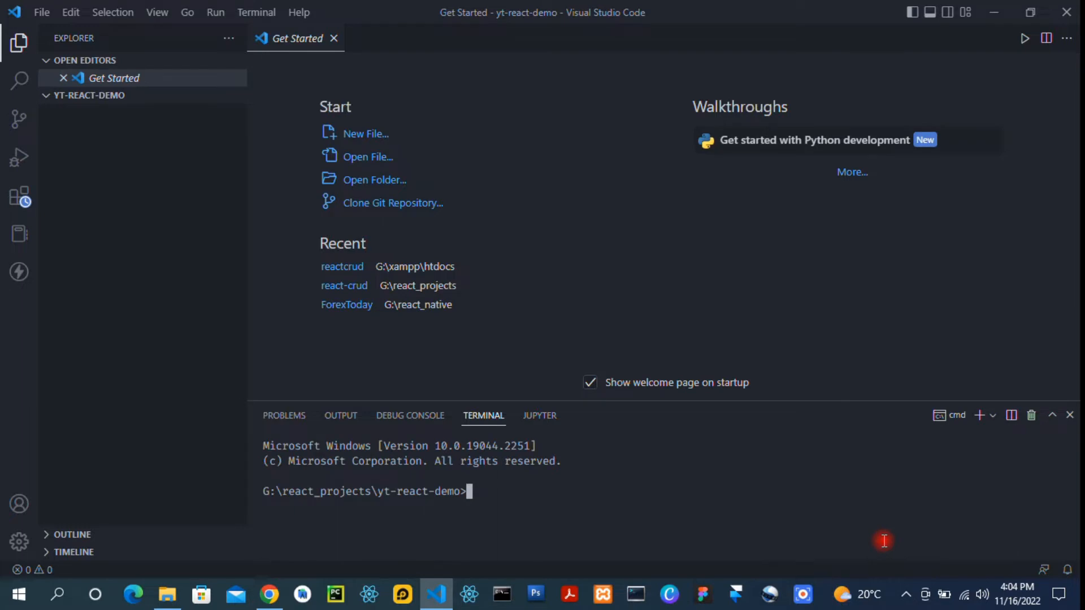
text(npx creat)
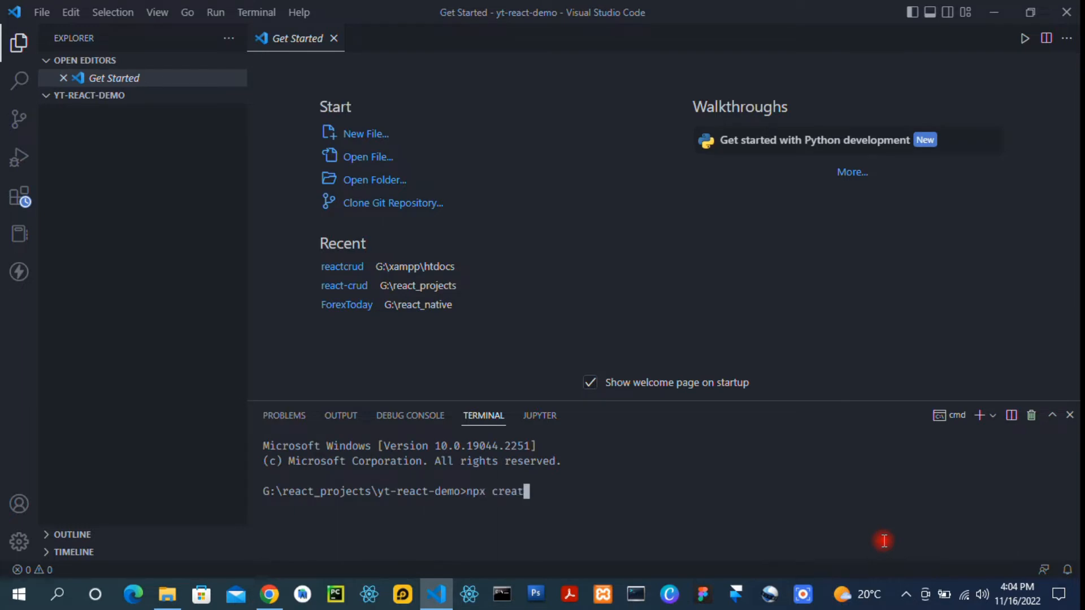
text(e-react-n)
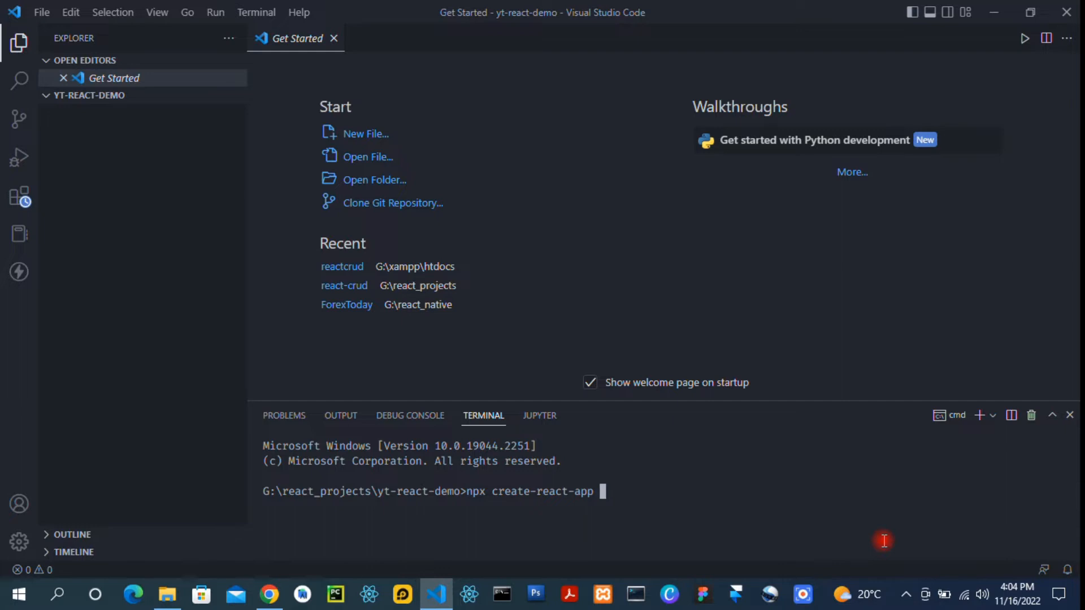
text(./)
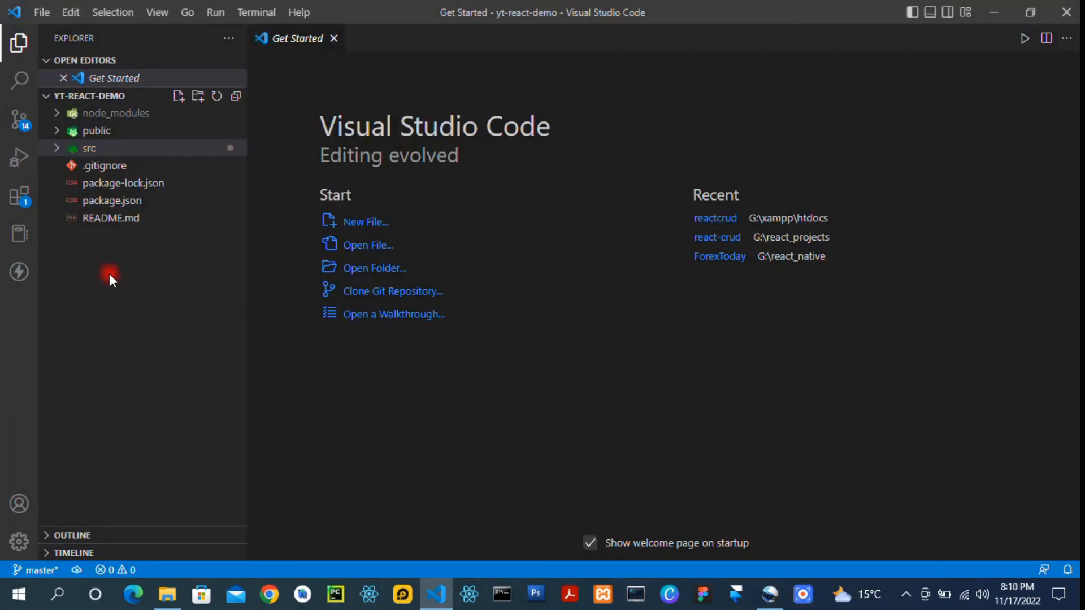
Step: Expand the src, assets and pages folders in the Explorer and open App.js
click(90, 148)
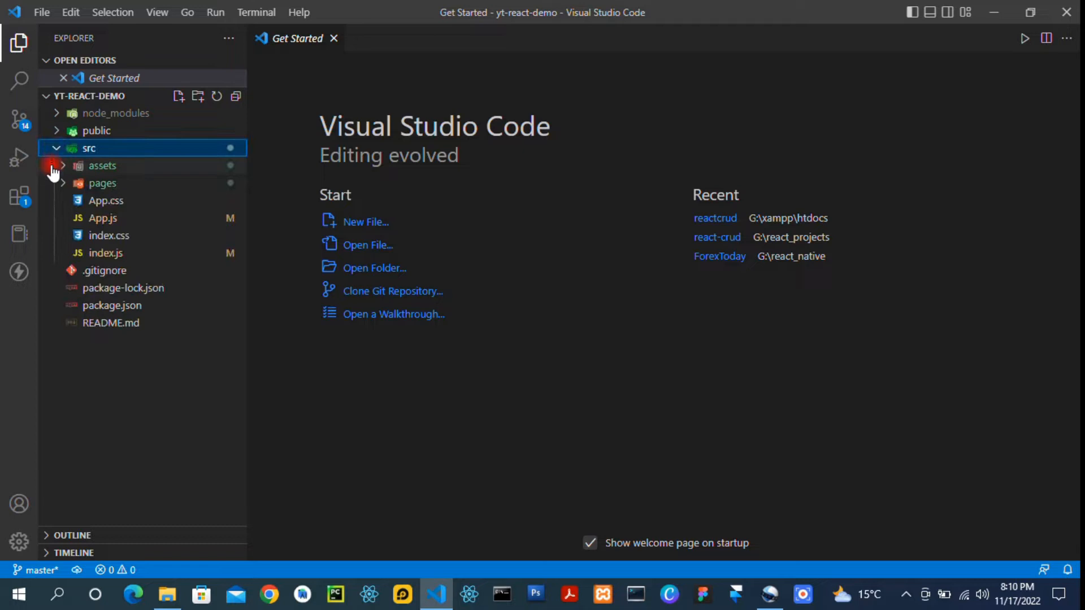
click(102, 166)
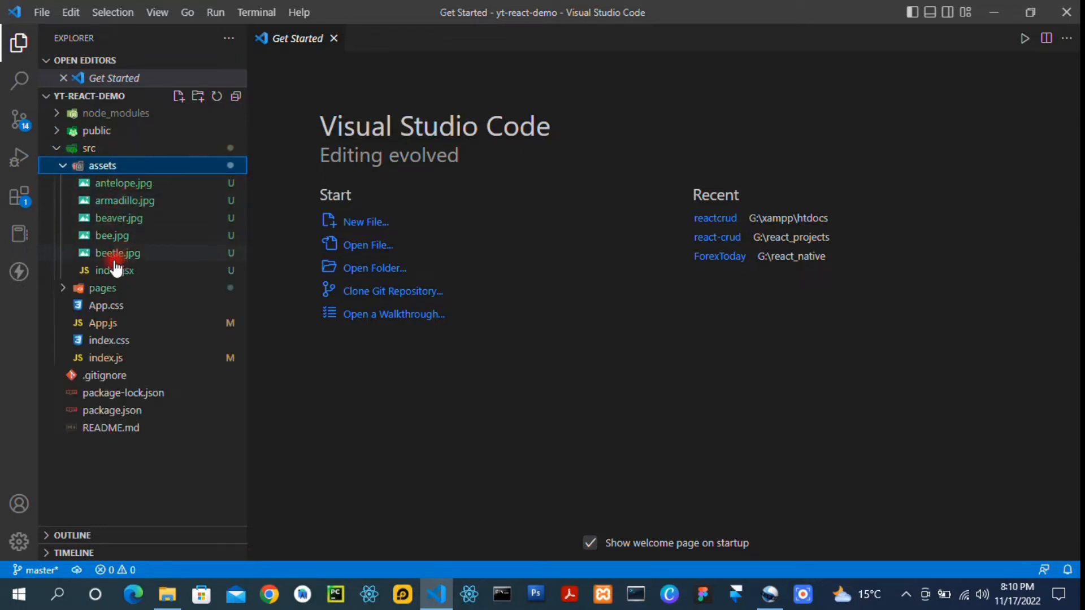
mouse_move(115, 274)
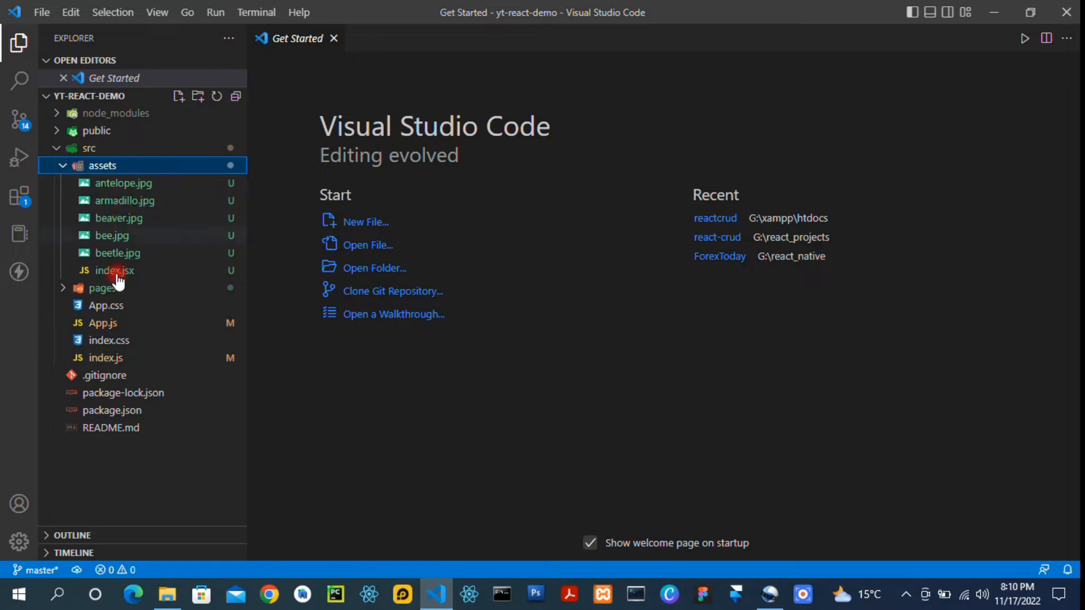
click(103, 289)
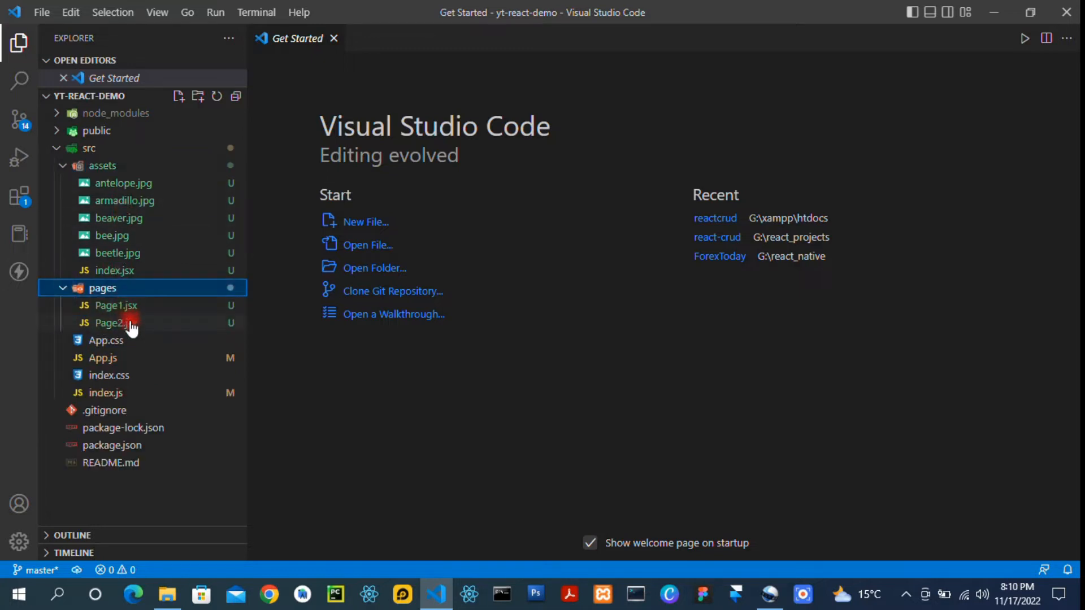
mouse_move(105, 358)
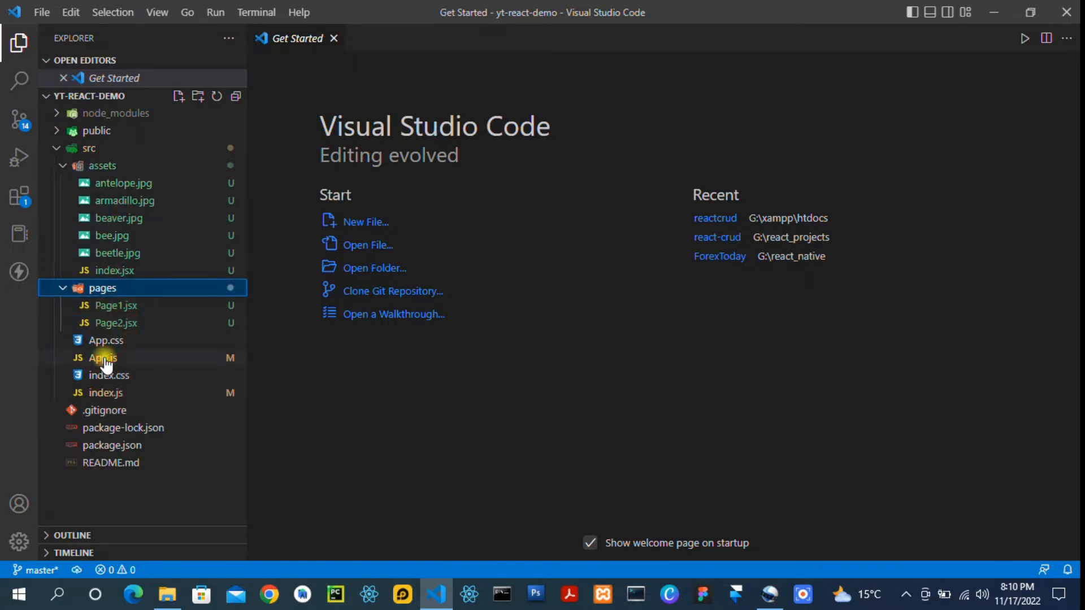
double_click(102, 357)
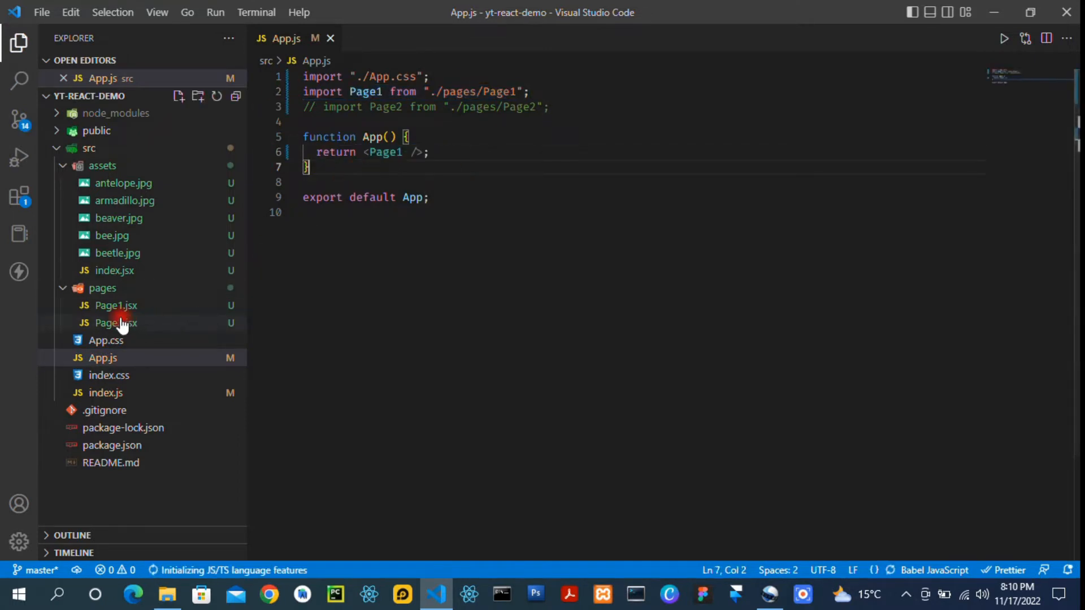
Step: Open Page1.jsx to view its five 200×200 animal images, then the Terminal menu
click(116, 305)
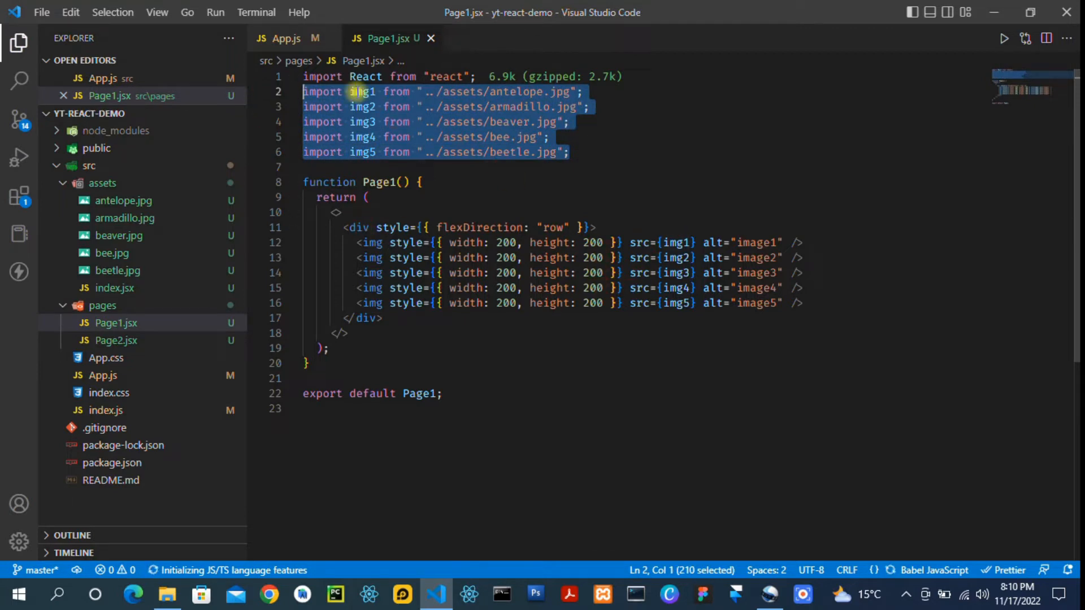
click(257, 12)
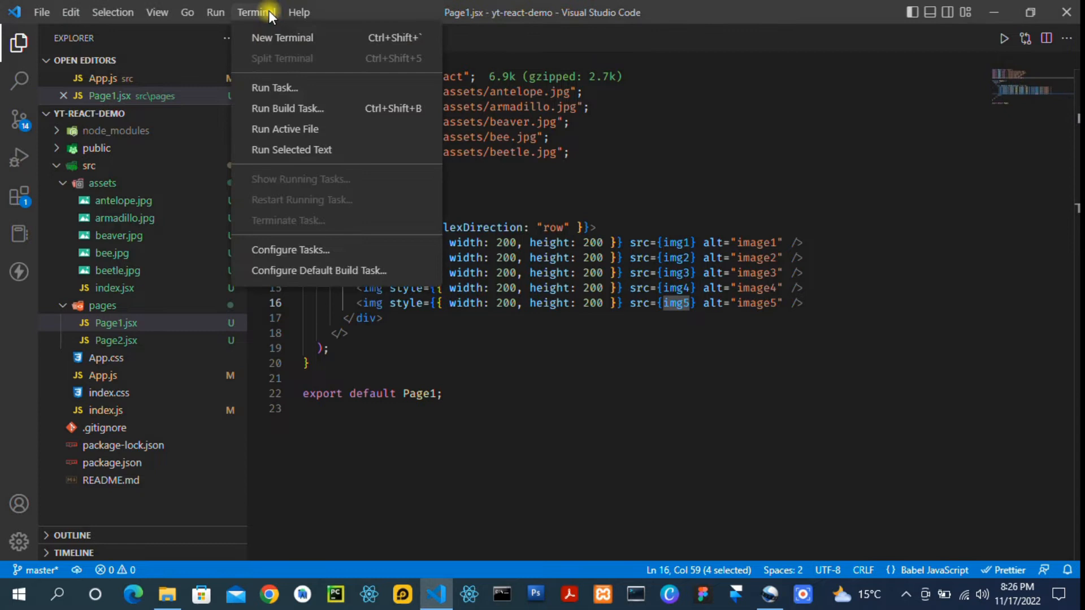
Step: Run npm start in a new terminal and view the compiled app in Chrome
click(282, 38)
text(npm)
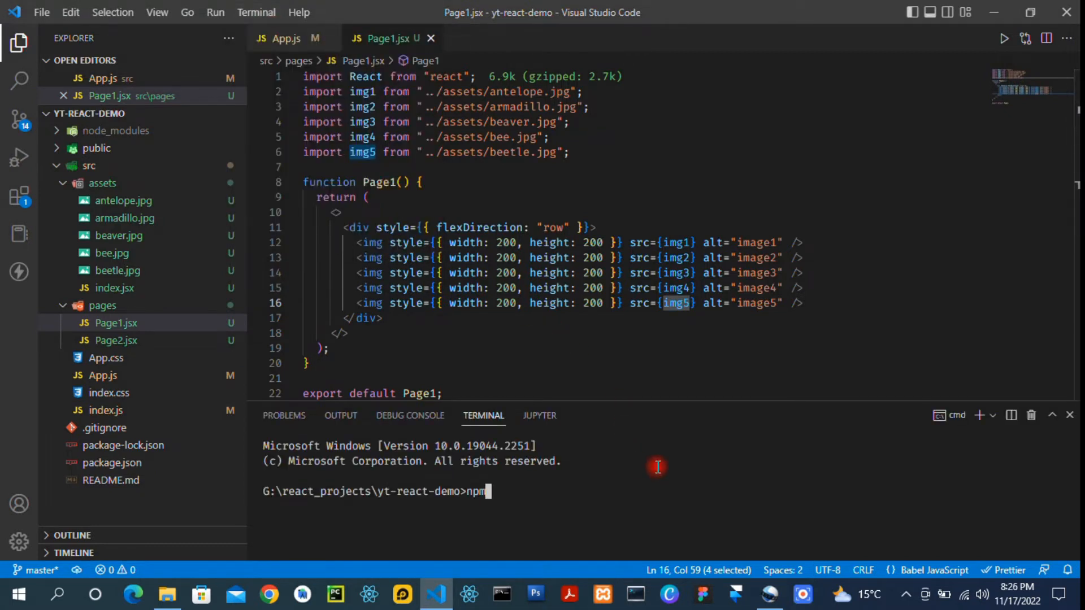
text(start)
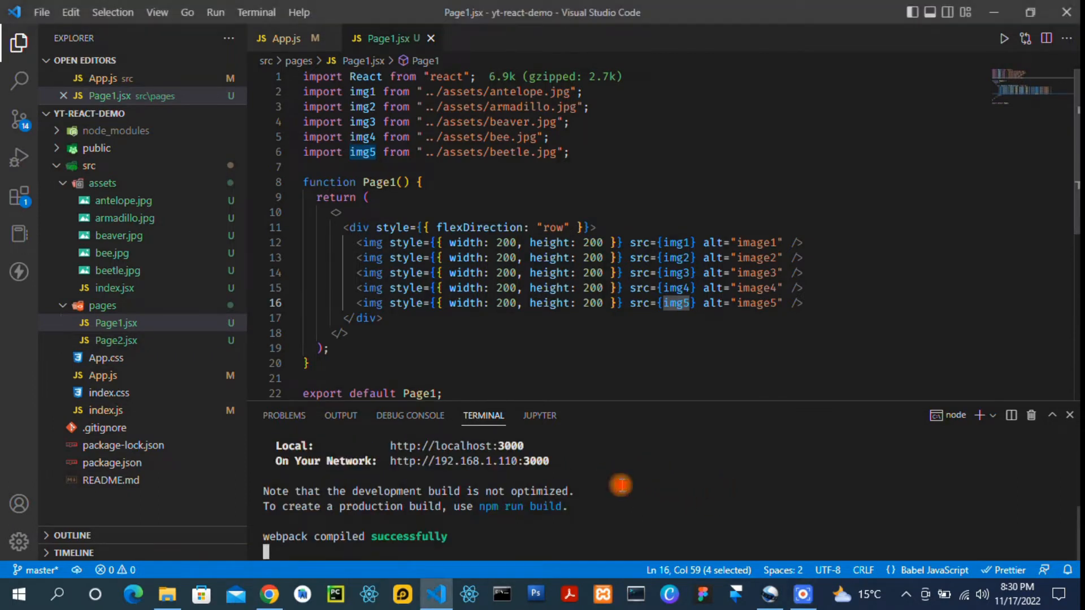
mouse_move(509, 549)
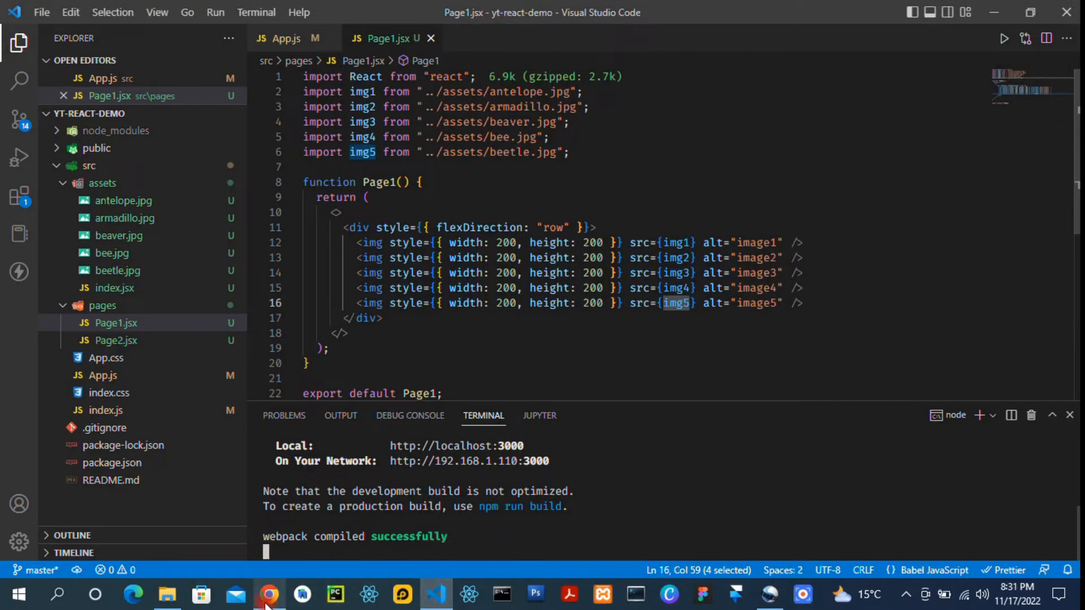
click(267, 593)
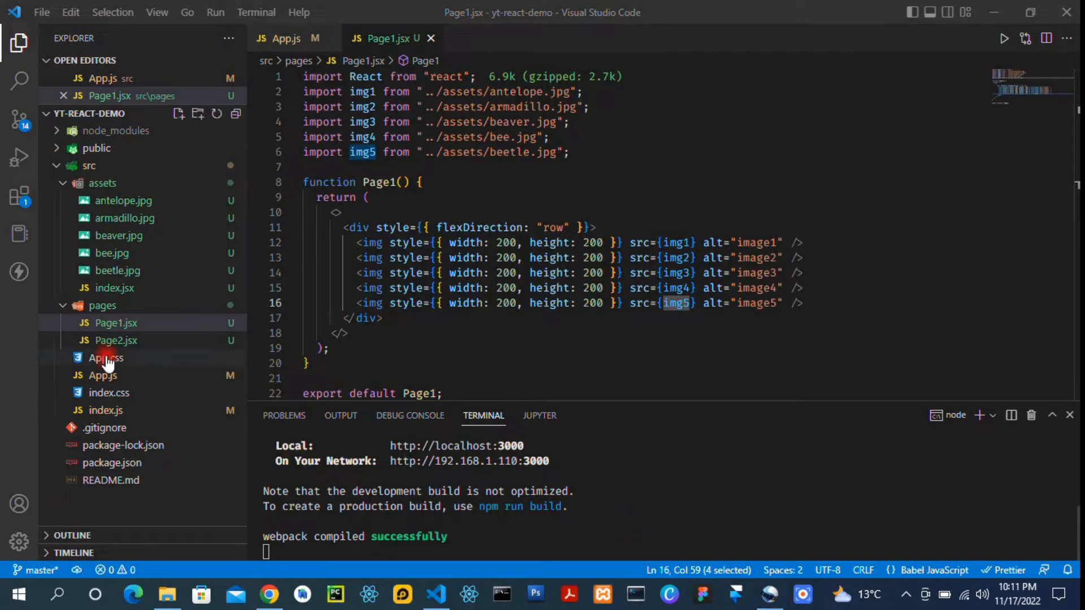
mouse_move(113, 289)
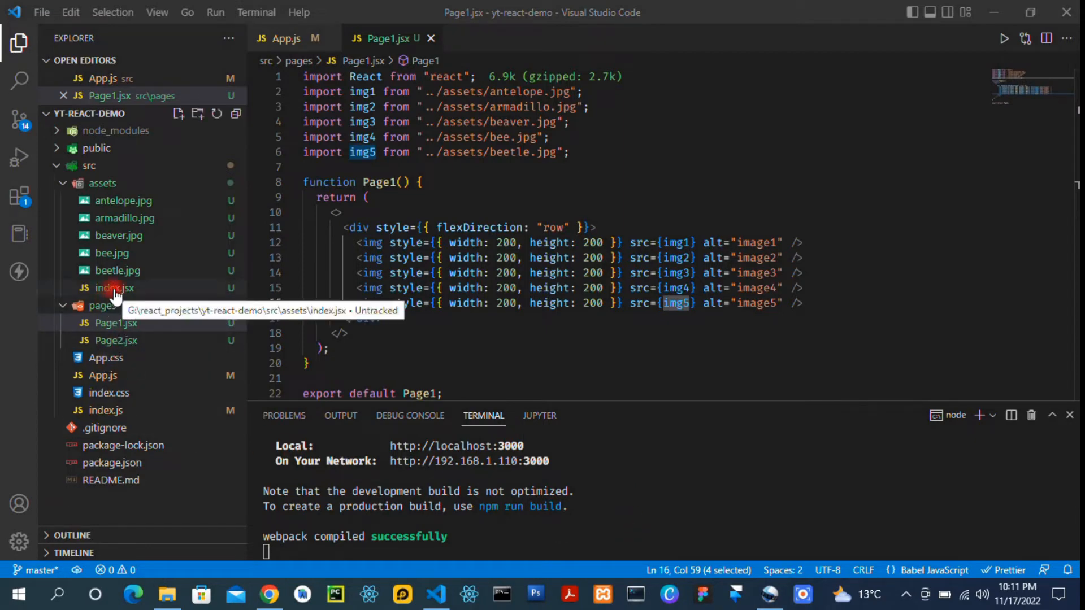
Step: Open the assets index.jsx with its default and Bee/beetle exports, then Page2.jsx
click(114, 288)
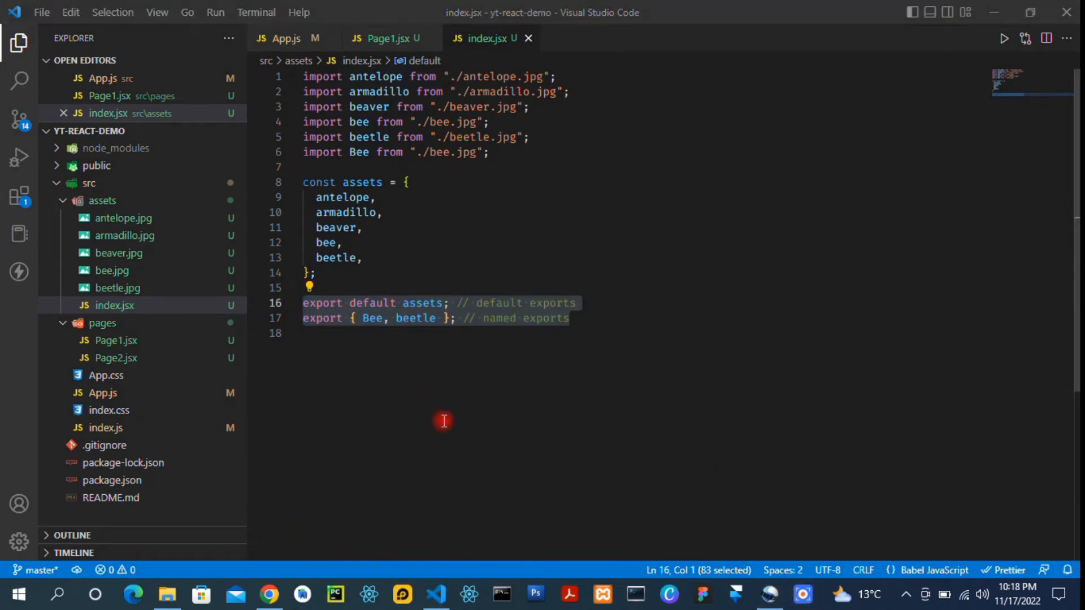
click(115, 357)
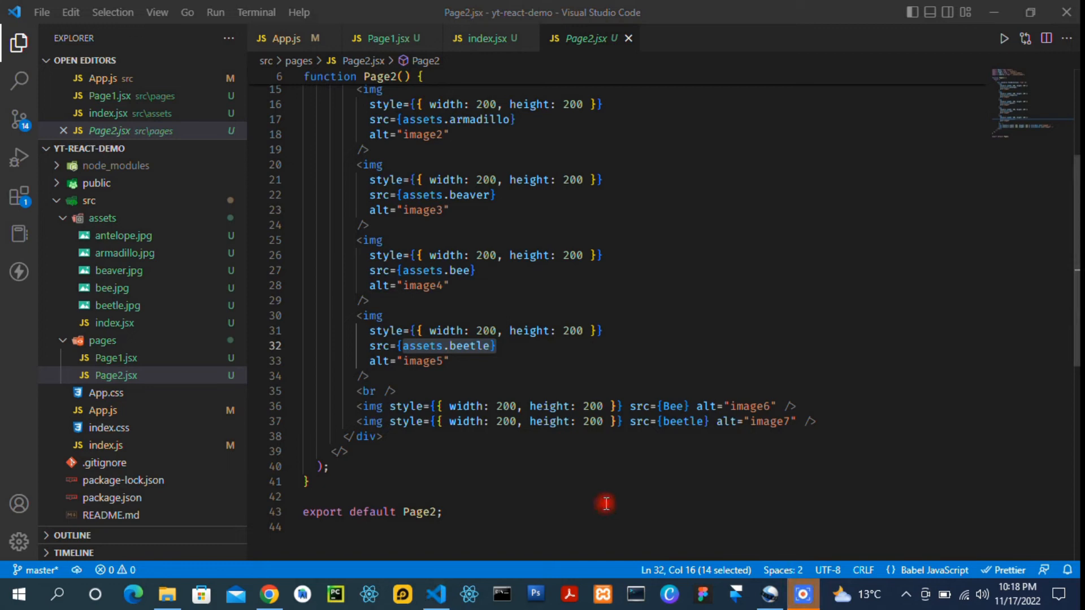
Step: Return to the assets index.jsx tab to compare its Bee and beetle exports
click(486, 38)
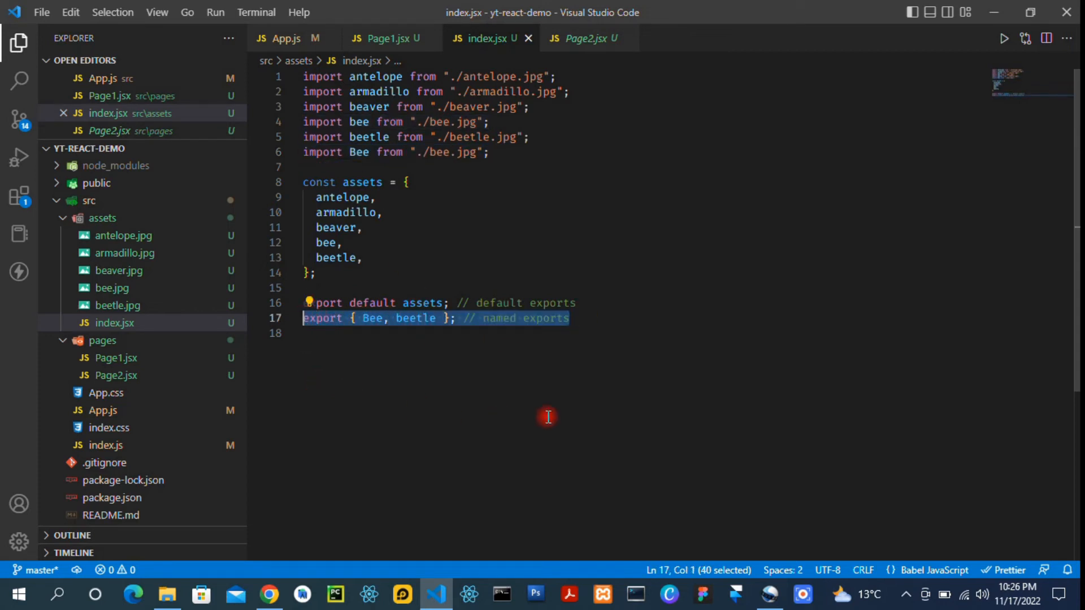
Step: Make App.js import and render Page2 instead of Page1, then view the animals
click(289, 38)
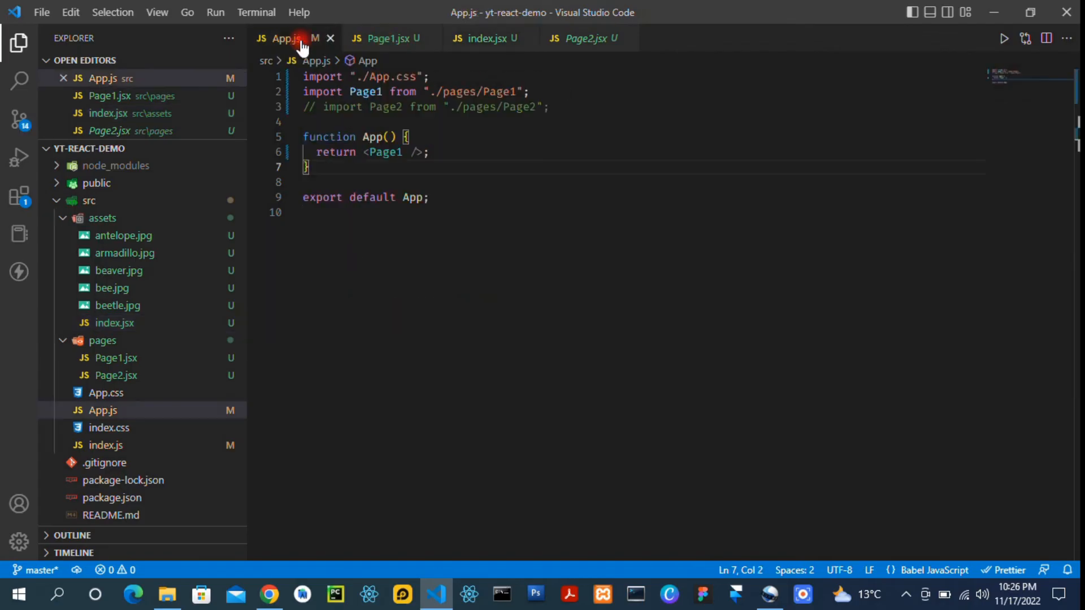
click(383, 37)
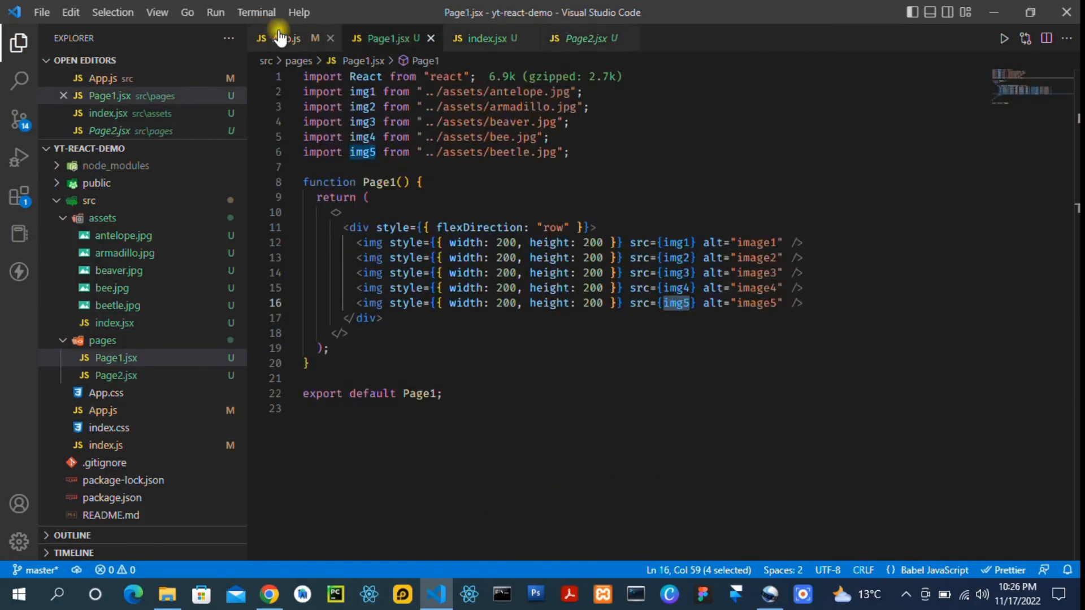
click(282, 38)
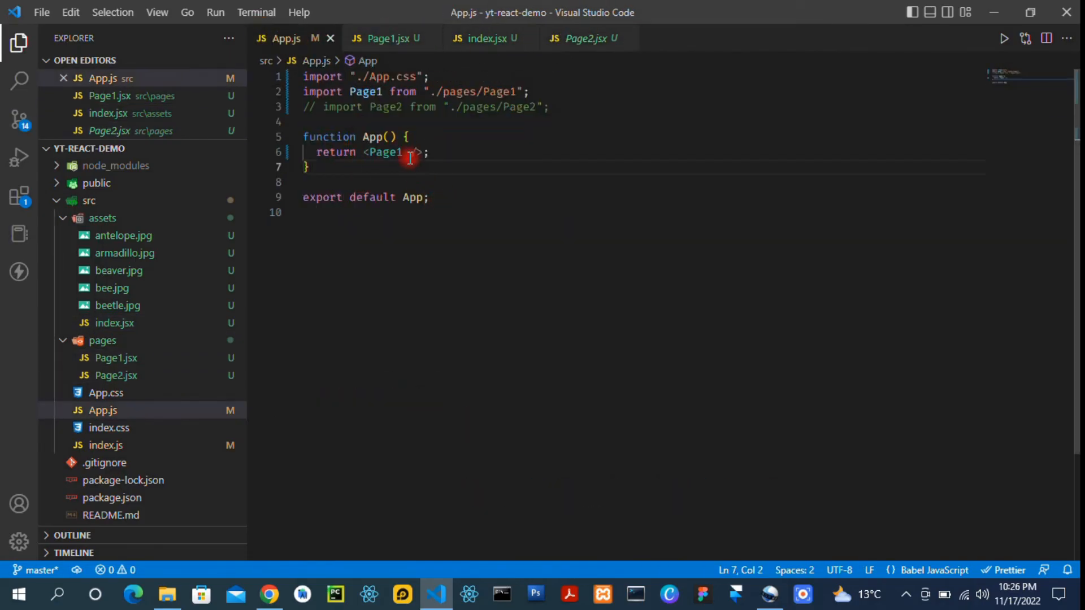
text(Page2)
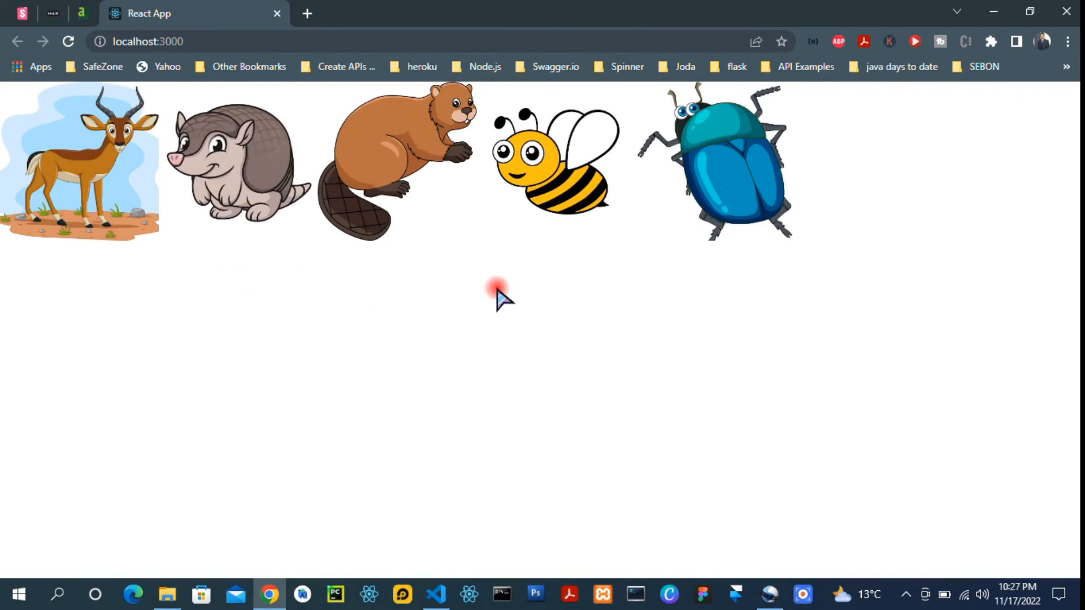
click(437, 594)
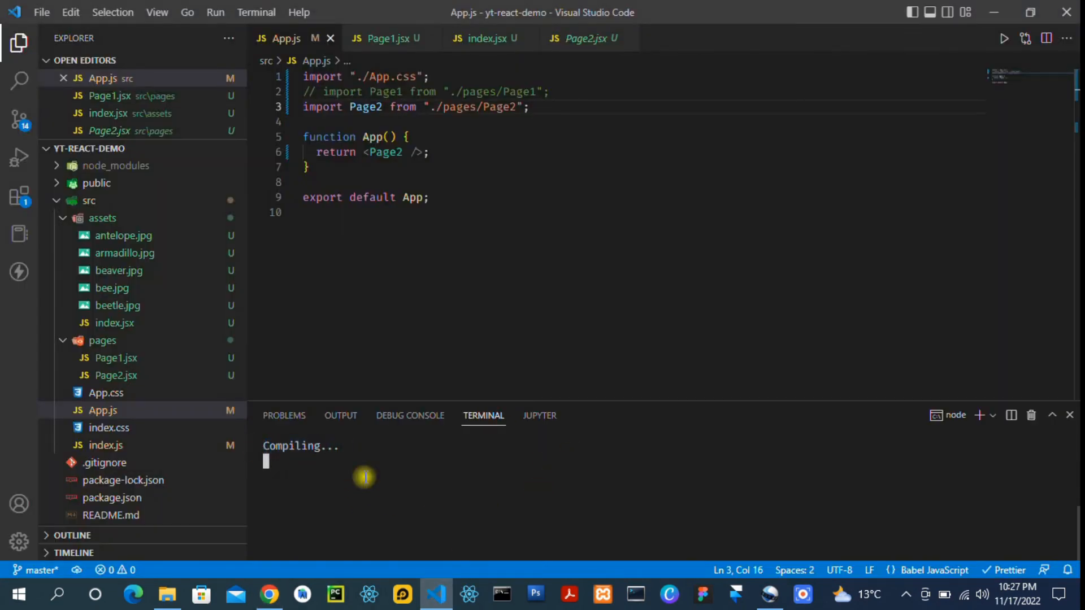
mouse_move(387, 495)
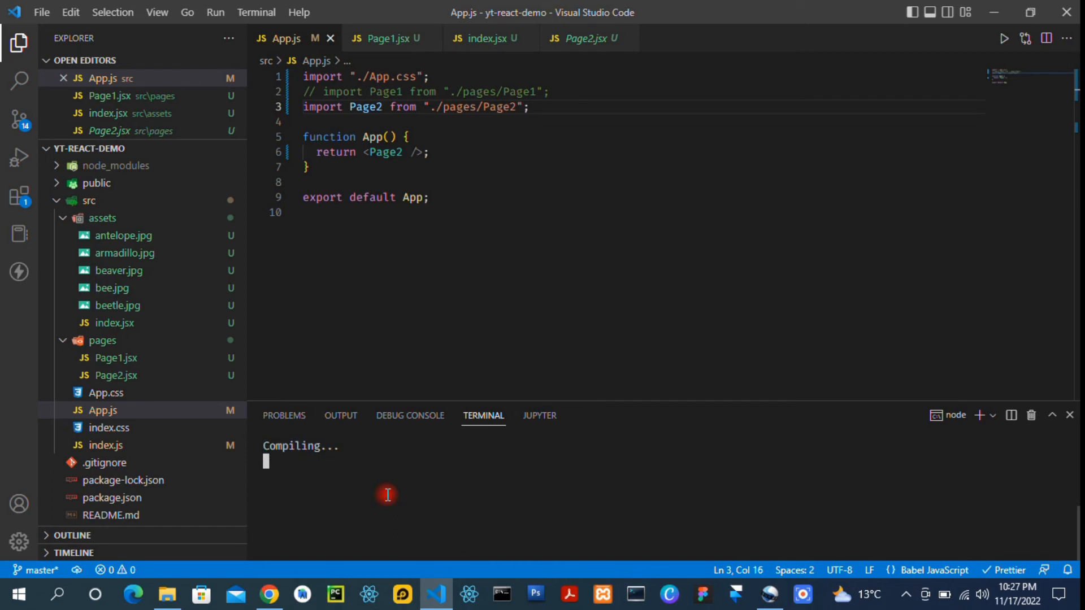